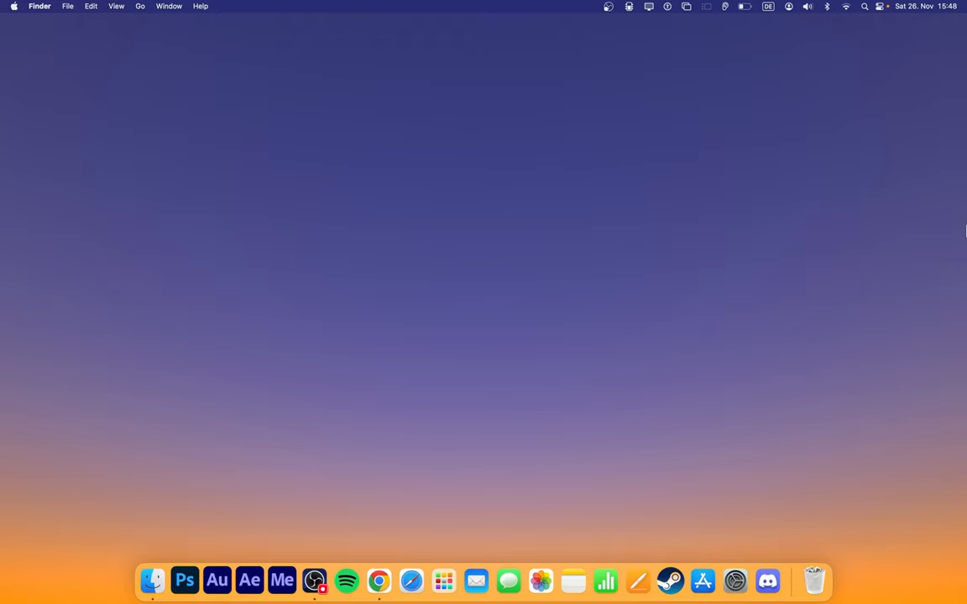
{"action": "mouse_move", "coordinate": [150, 44]}
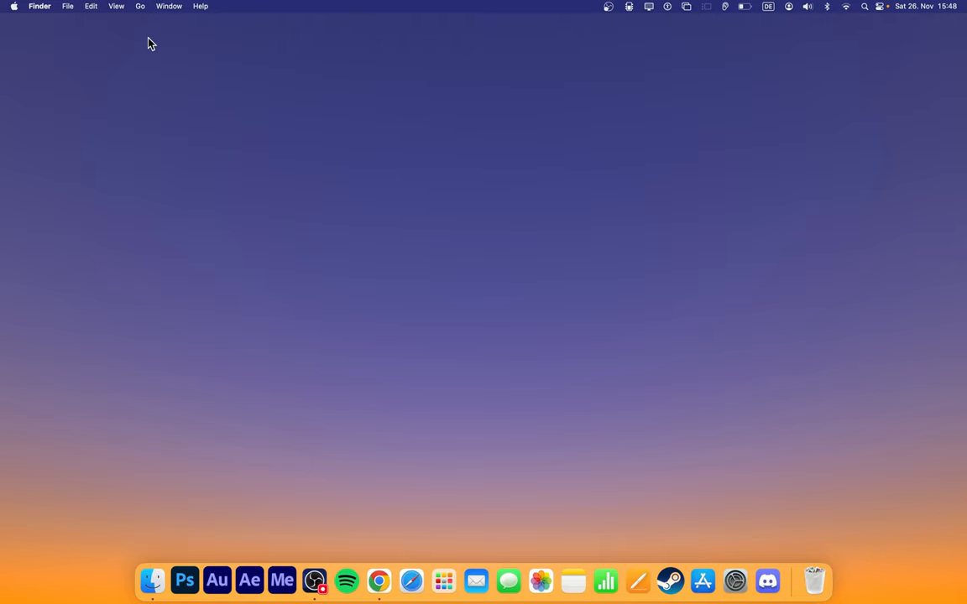
Launch System Settings from the Dock, landing on the Appearance section
{"action": "left_click", "coordinate": [8, 5]}
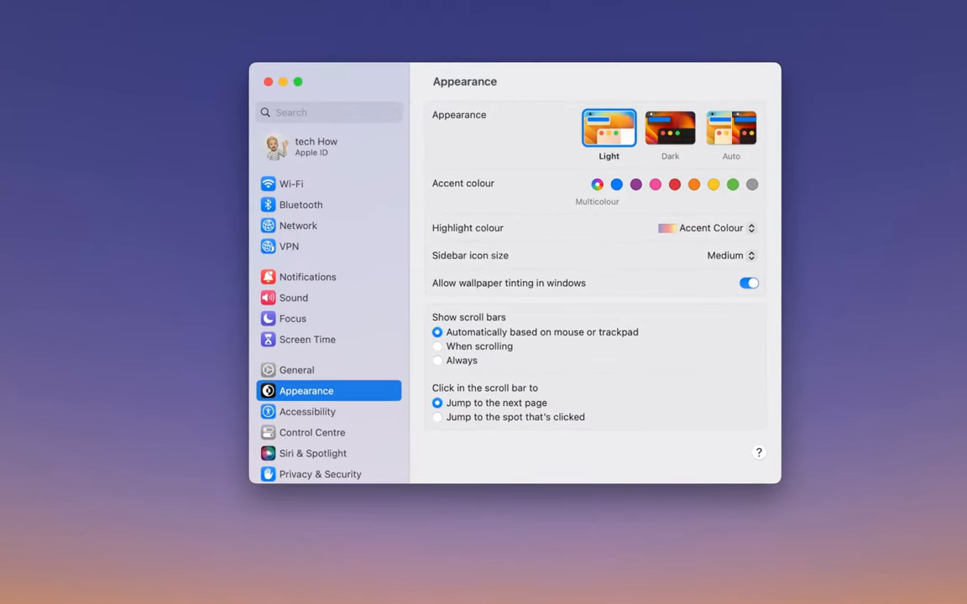
{"action": "mouse_move", "coordinate": [407, 80]}
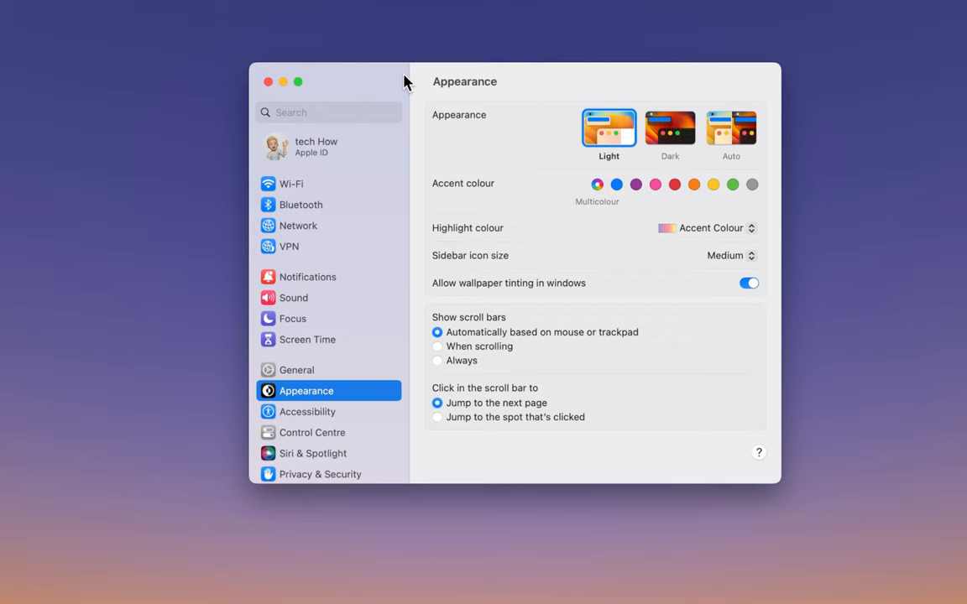
{"action": "mouse_move", "coordinate": [339, 139]}
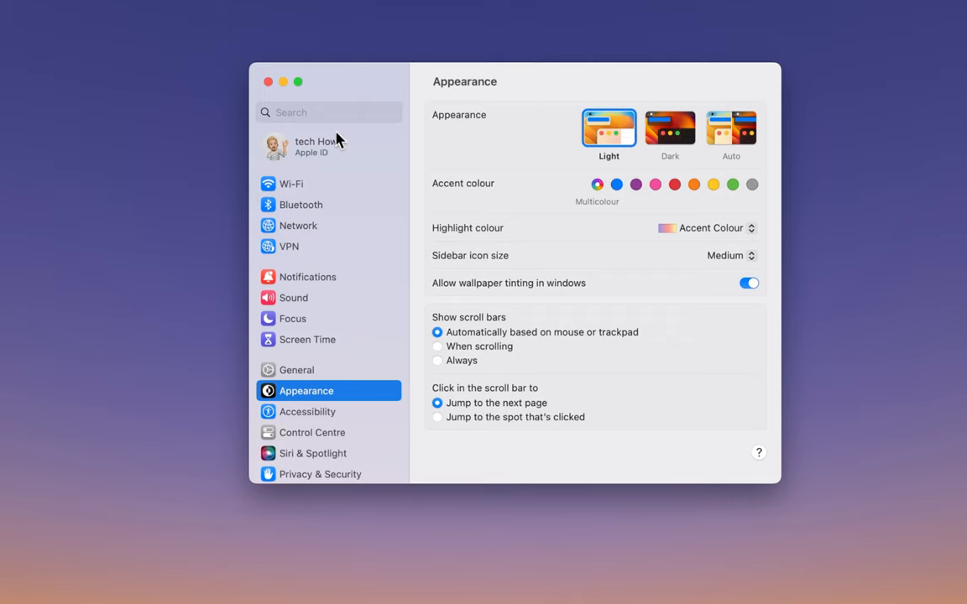
Show the Apple ID account page with its services and signed-in devices
{"action": "left_click", "coordinate": [316, 146]}
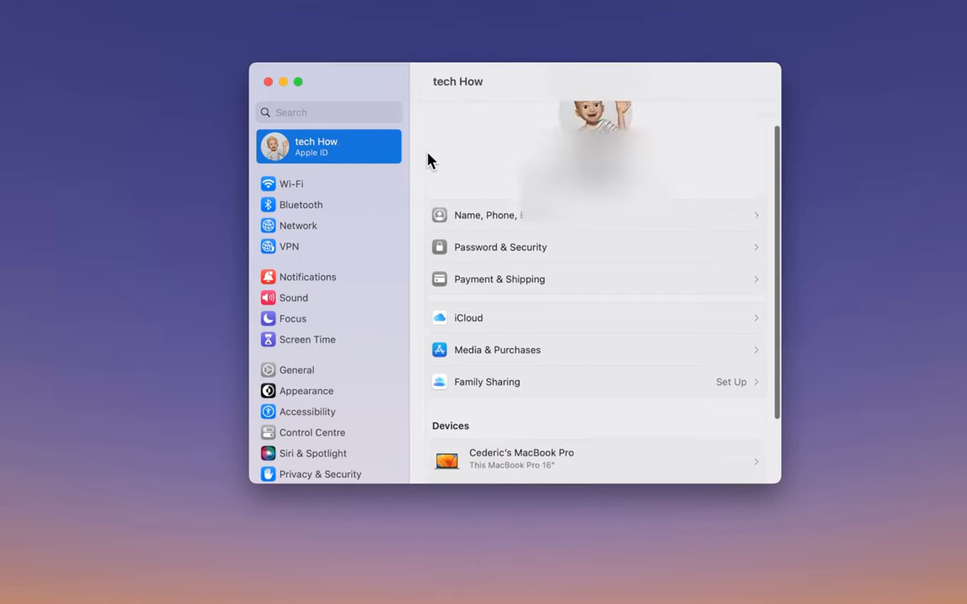
{"action": "scroll", "scroll_direction": "down", "scroll_amount": 3}
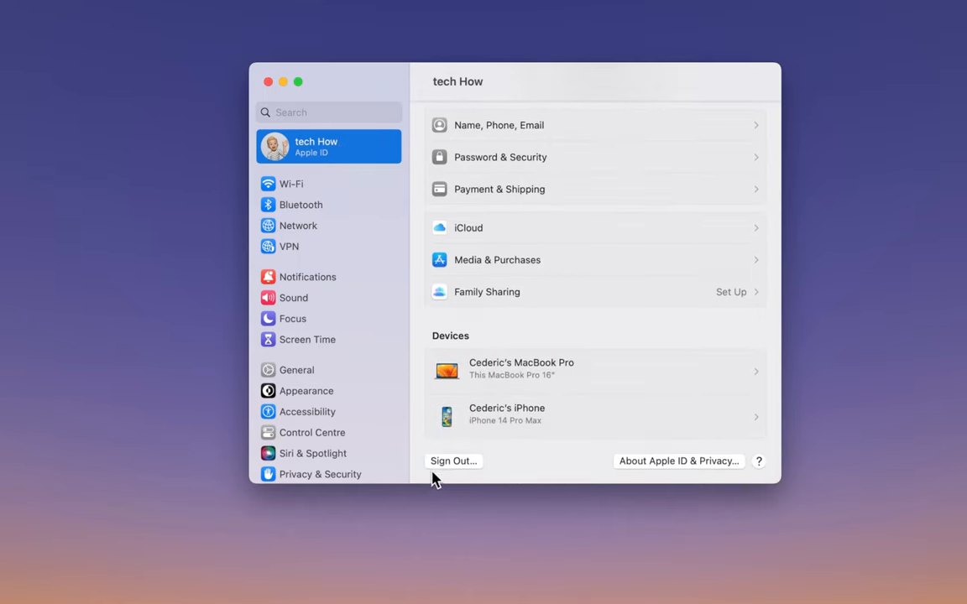
{"action": "mouse_move", "coordinate": [448, 470]}
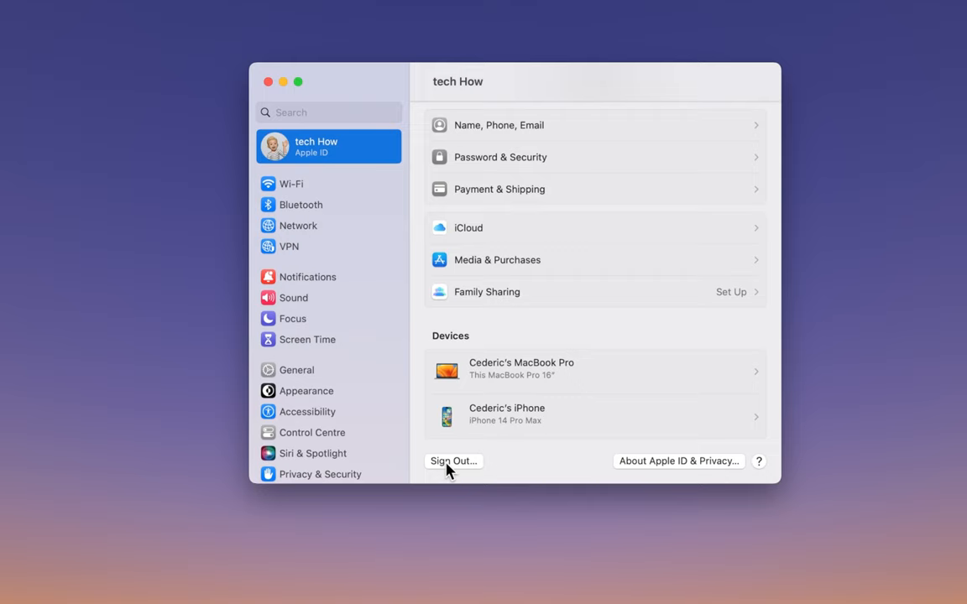
{"action": "mouse_move", "coordinate": [550, 243]}
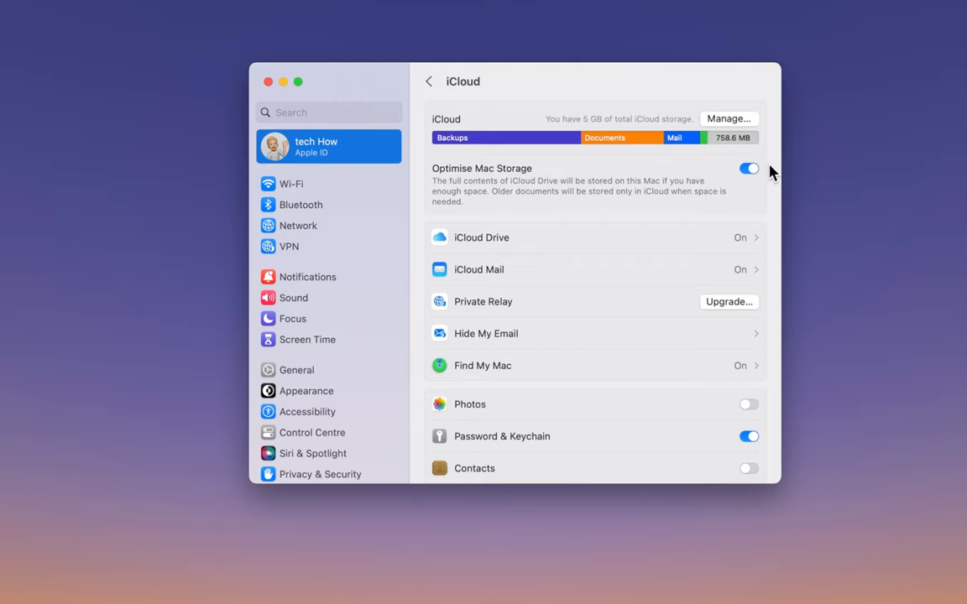
Scroll the iCloud page to the storage usage bar and synced-app list
{"action": "scroll", "scroll_direction": "down", "scroll_amount": 3}
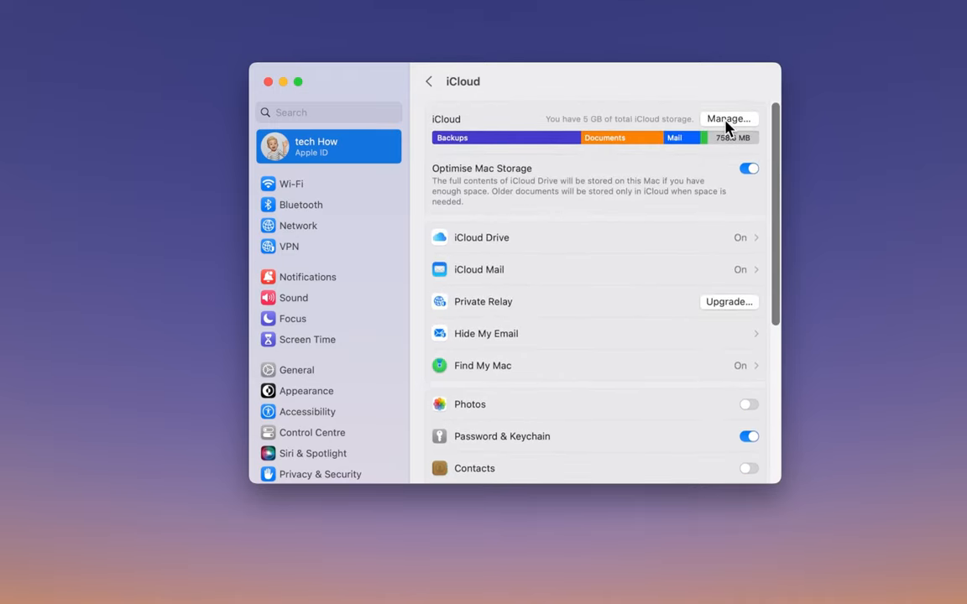
{"action": "left_click", "coordinate": [728, 118]}
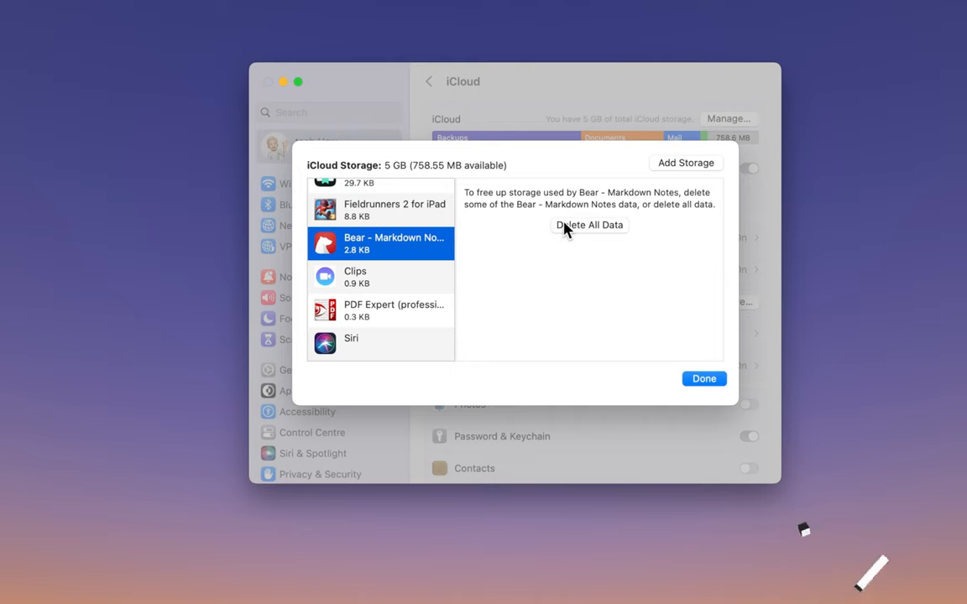
{"action": "left_click", "coordinate": [589, 225]}
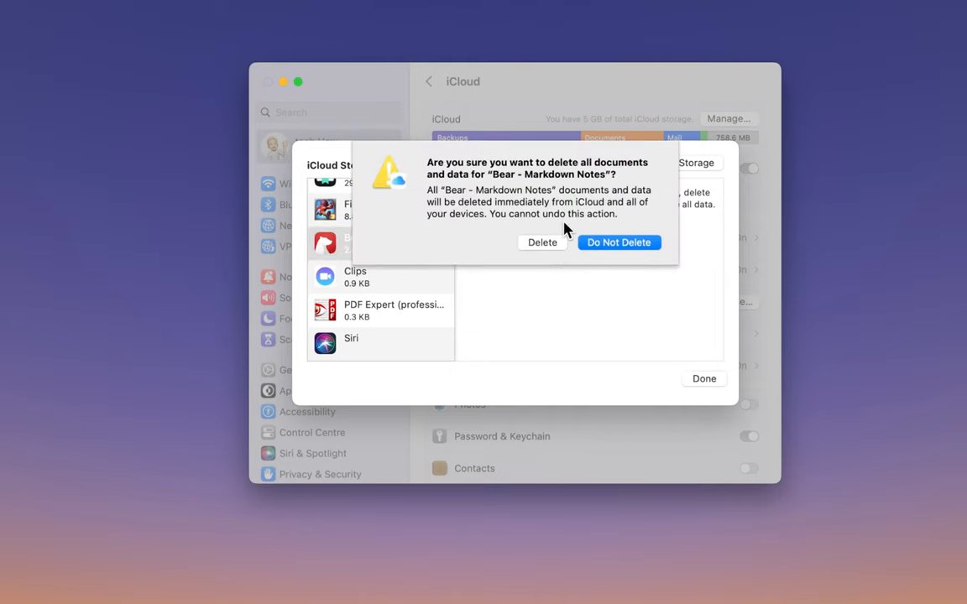
{"action": "left_click", "coordinate": [618, 242]}
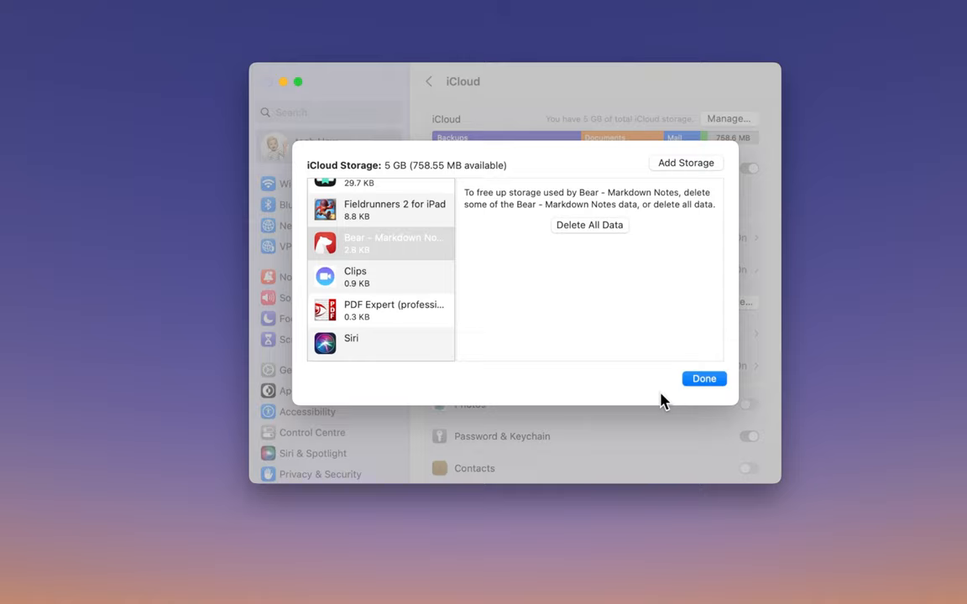
{"action": "left_click", "coordinate": [703, 379]}
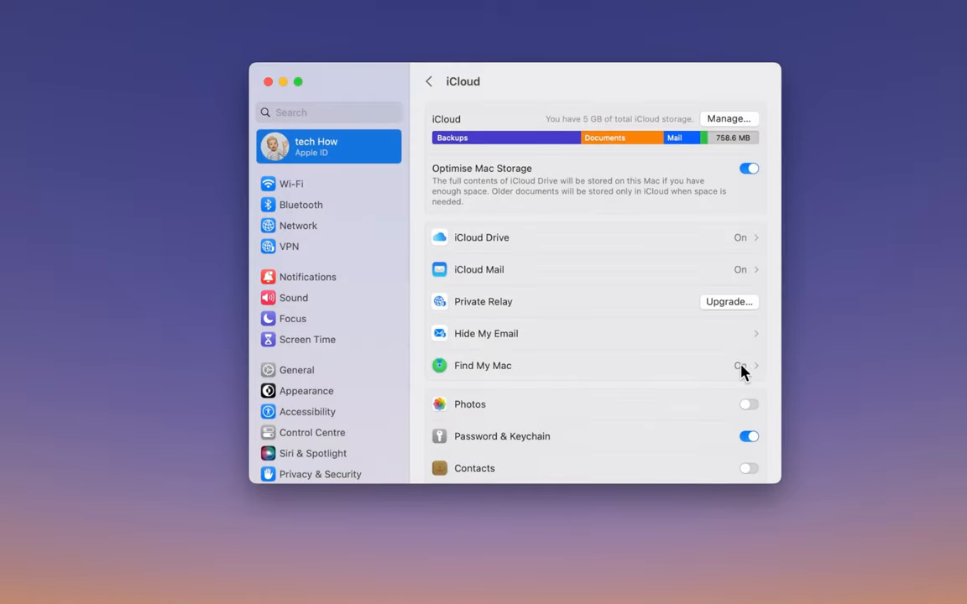
Review the iCloud app toggles, then show Macintosh HD usage under General > Storage
{"action": "scroll", "scroll_direction": "down", "scroll_amount": 3}
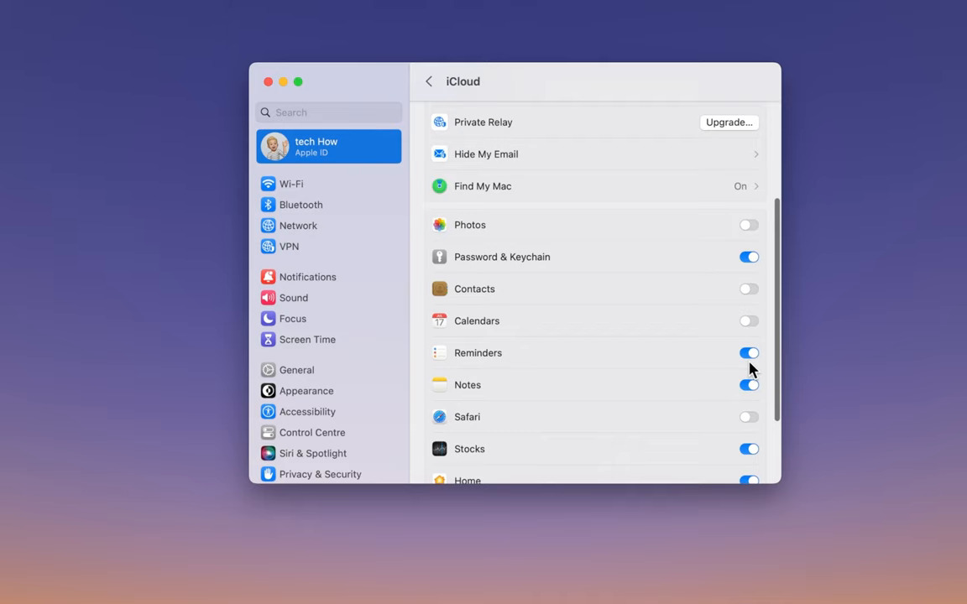
{"action": "scroll", "scroll_direction": "up", "scroll_amount": 3}
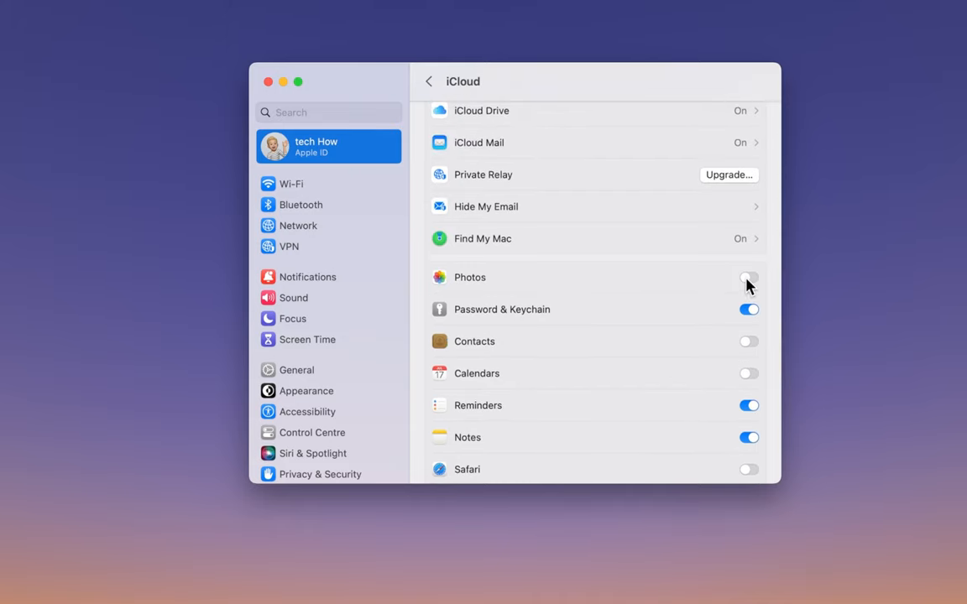
{"action": "left_click", "coordinate": [295, 371]}
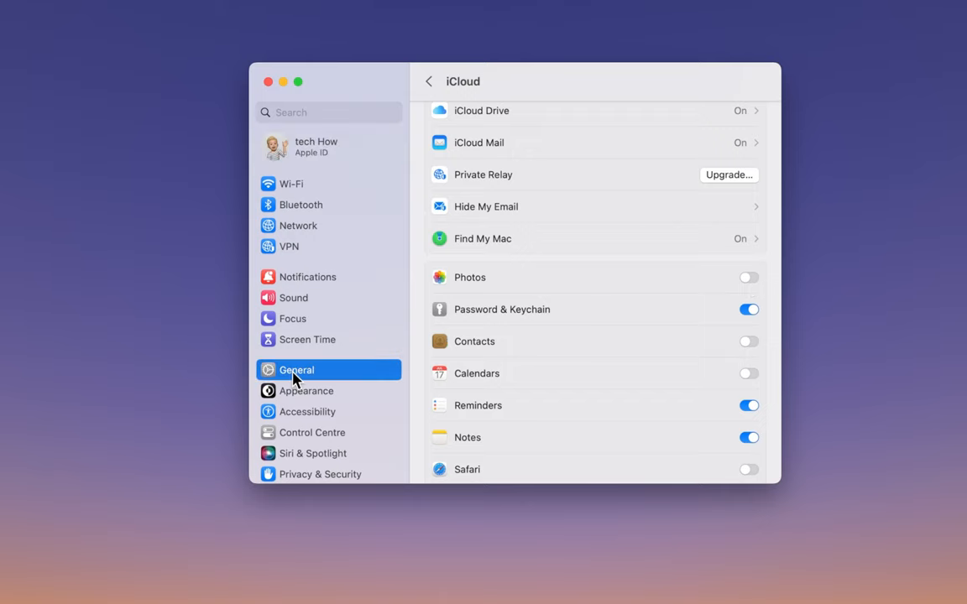
{"action": "left_click", "coordinate": [295, 371]}
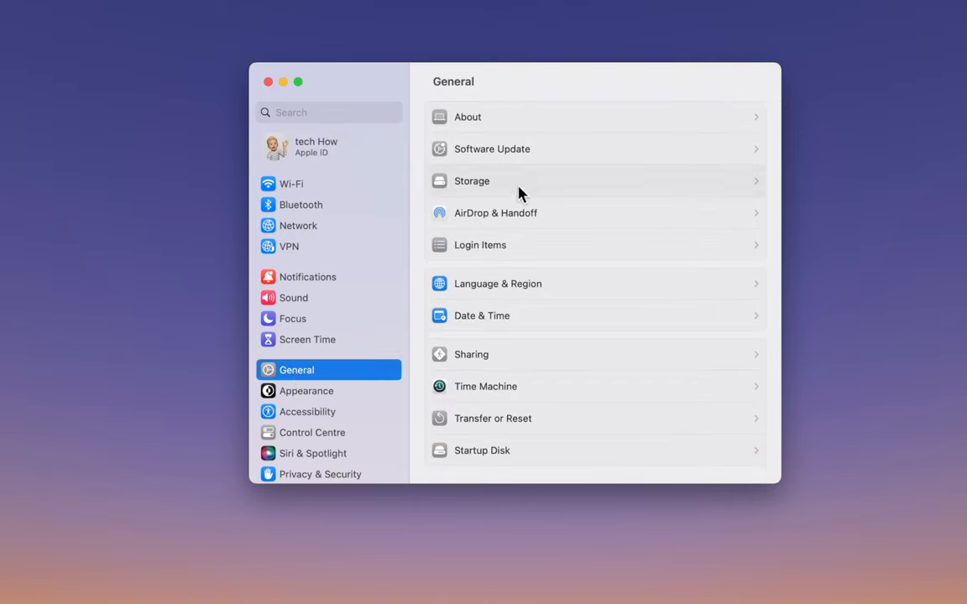
{"action": "left_click", "coordinate": [472, 181]}
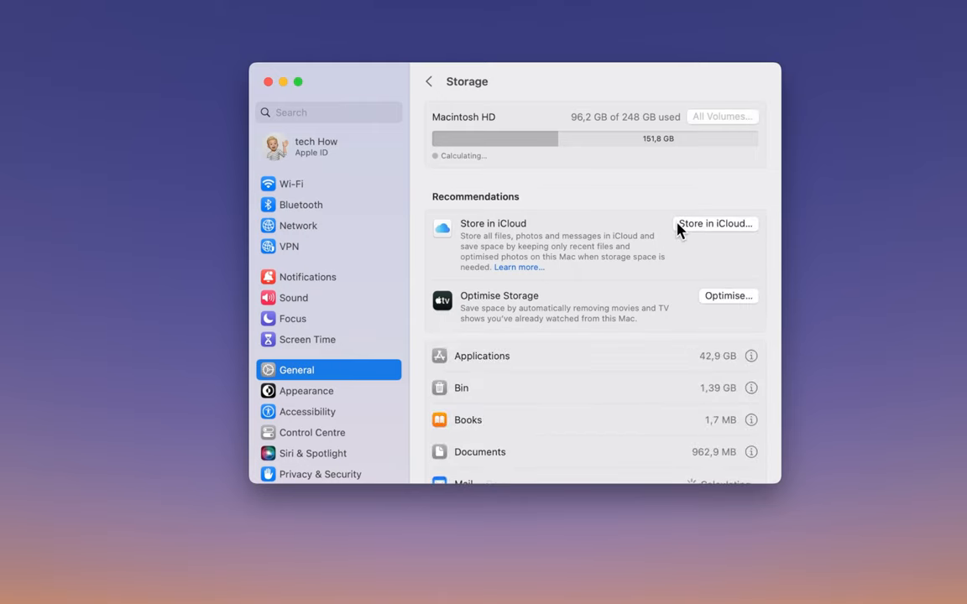
Review the Store in iCloud options, cancel, and start a Software Update check
{"action": "left_click", "coordinate": [715, 223]}
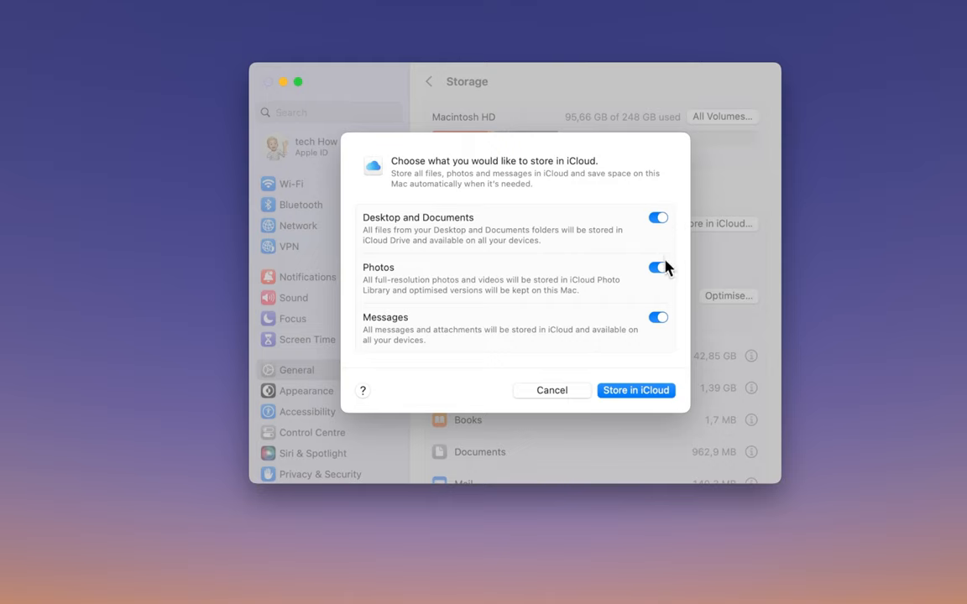
{"action": "mouse_move", "coordinate": [661, 274]}
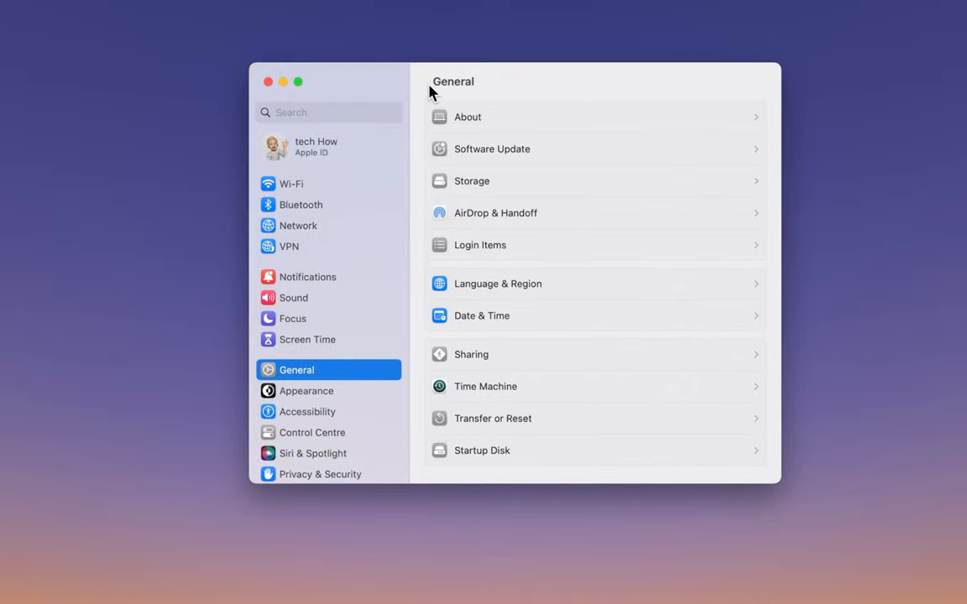
{"action": "left_click", "coordinate": [492, 148]}
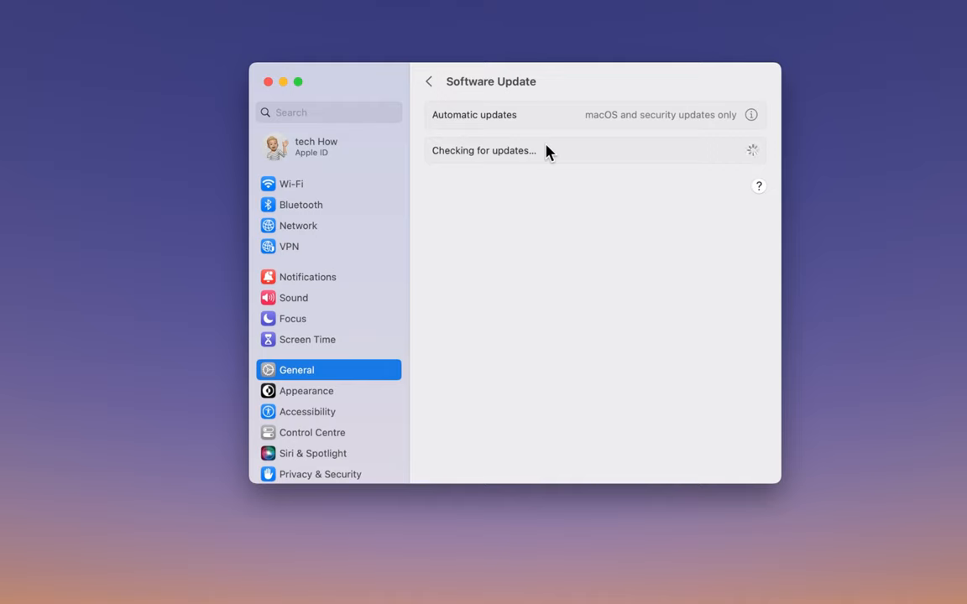